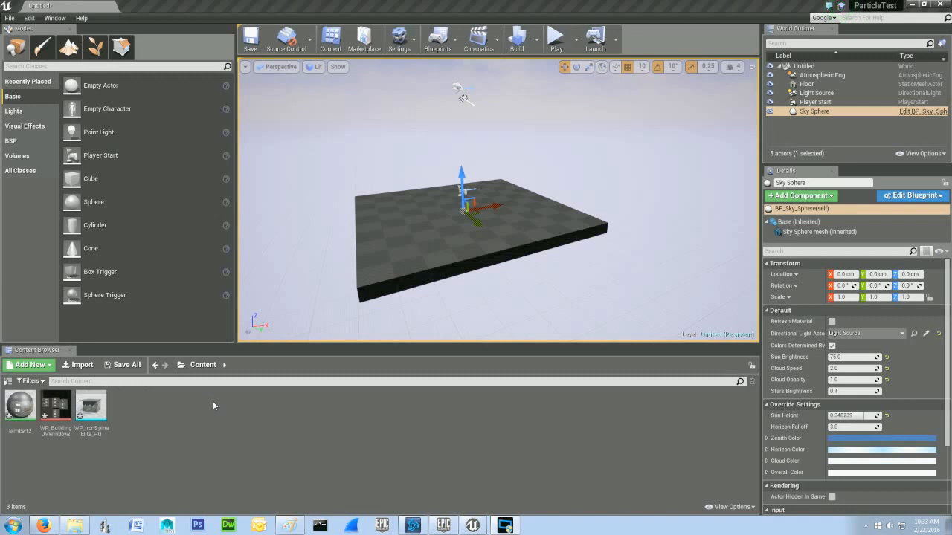
mouse_move(225, 399)
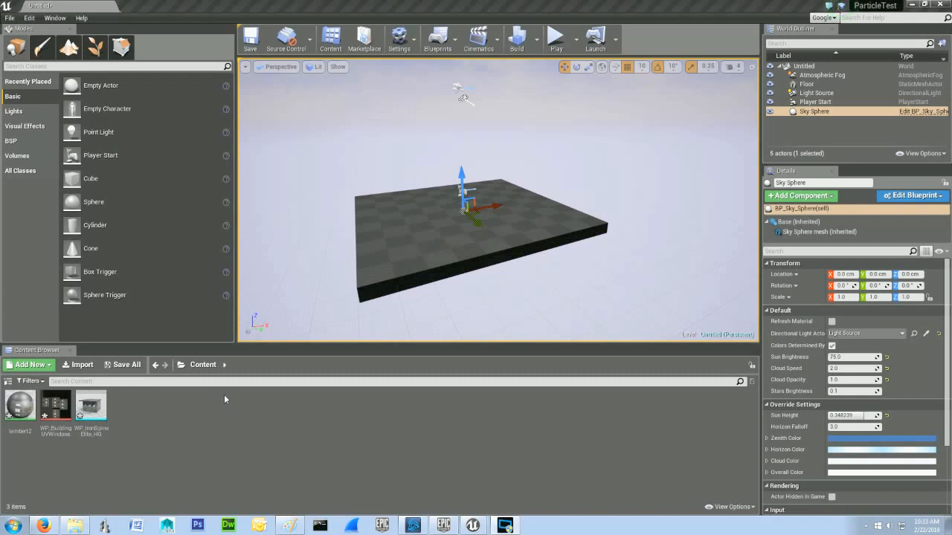
mouse_move(205, 427)
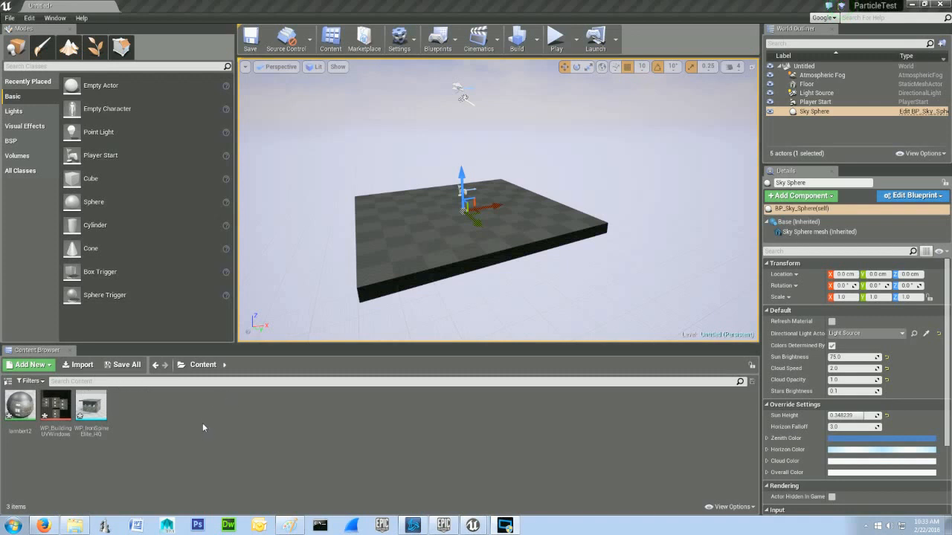
mouse_move(245, 428)
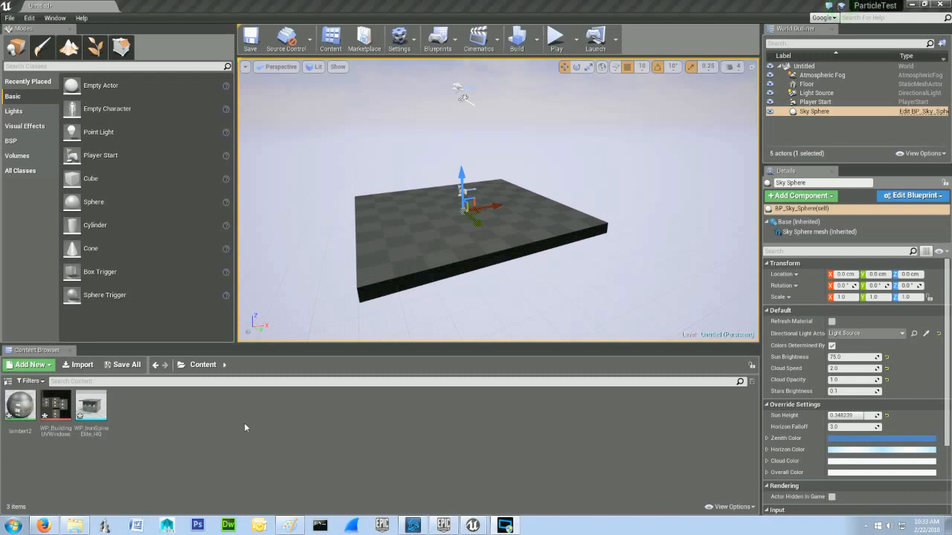
mouse_move(329, 479)
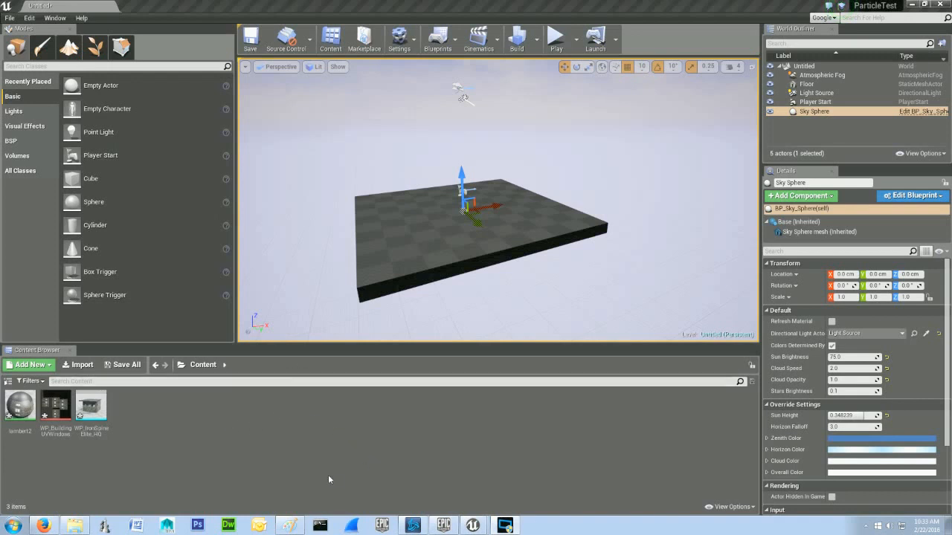
- Draw light-blue ring outlines with the Oval tool on the black 256×256 Paint canvas
click(289, 525)
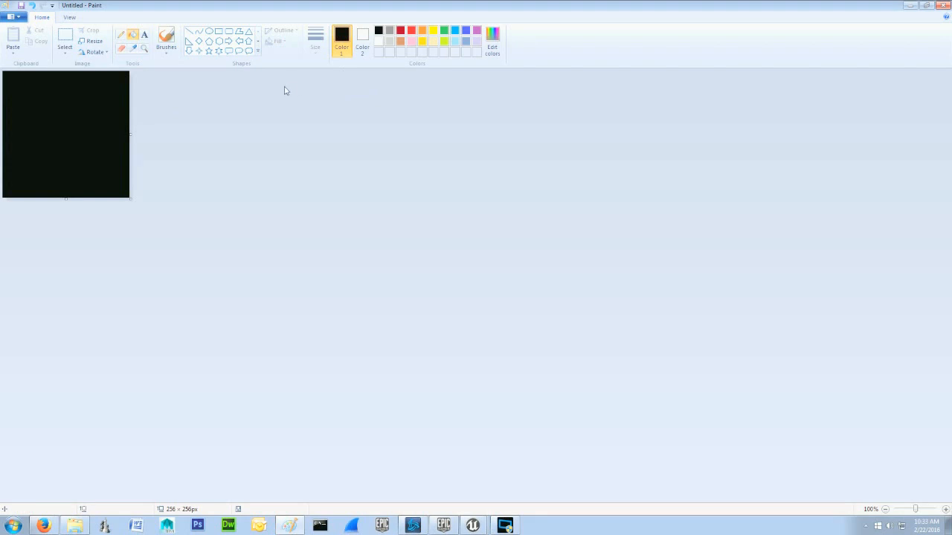
mouse_move(274, 92)
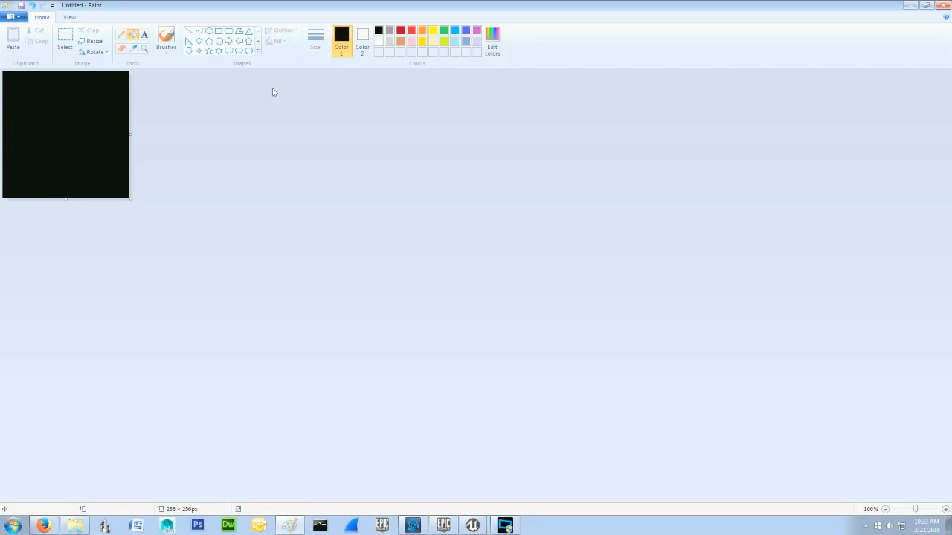
mouse_move(250, 102)
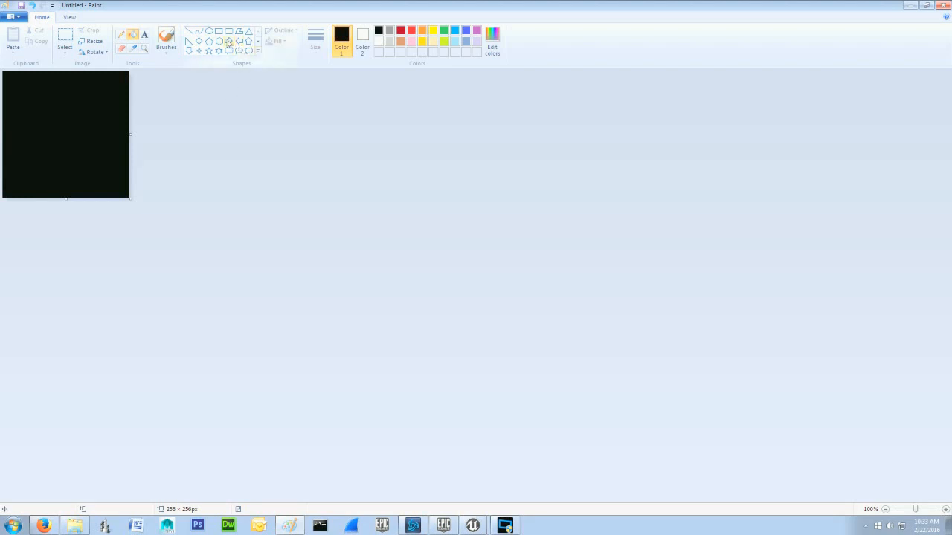
click(455, 30)
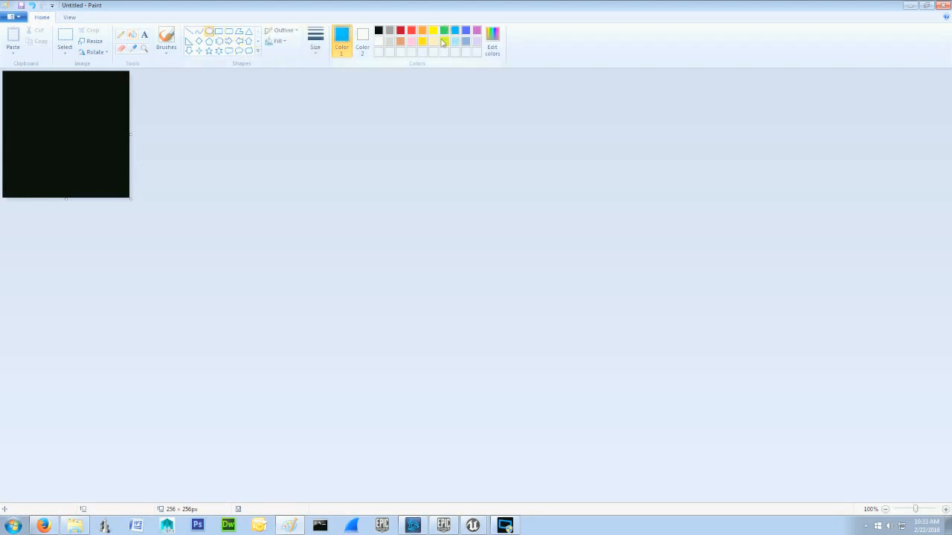
mouse_move(10, 112)
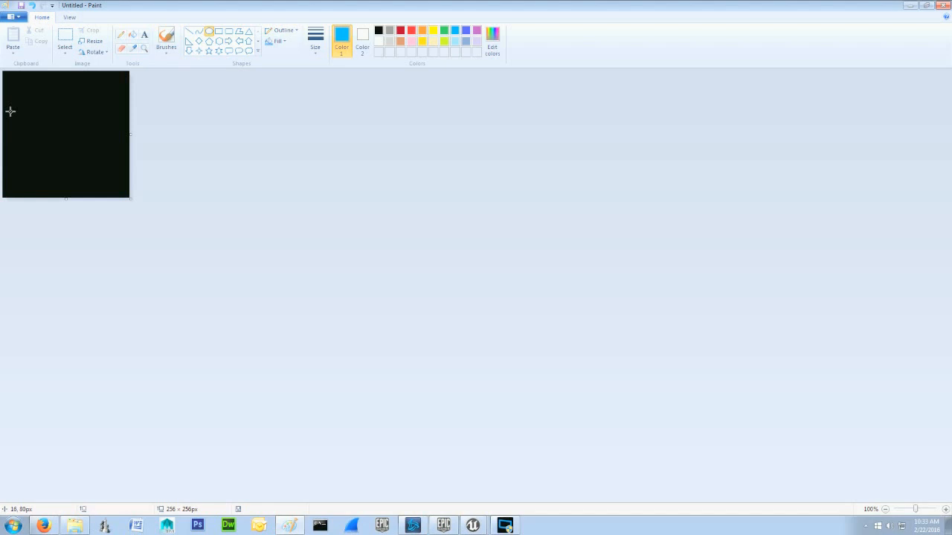
drag(34, 97, 119, 186)
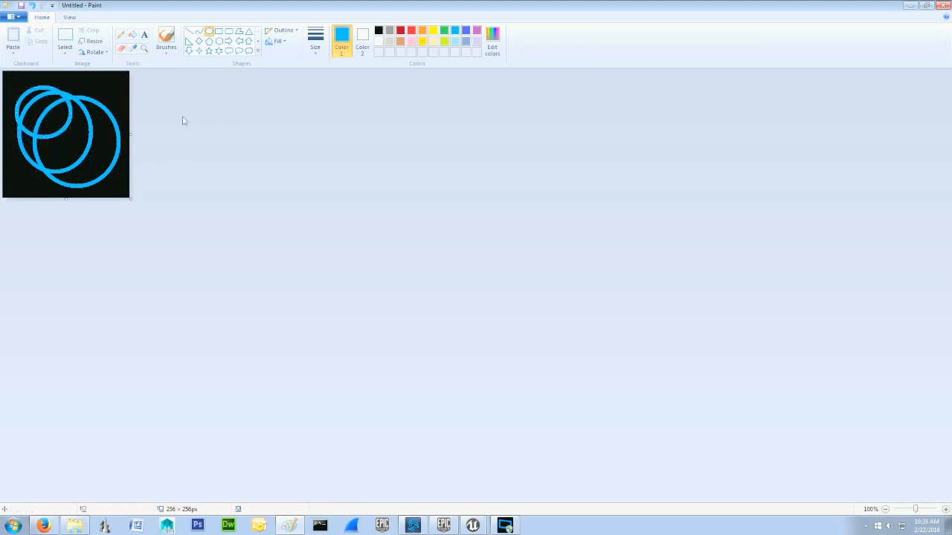
- Save the ring drawing to the Desktop as Rings.png
click(13, 16)
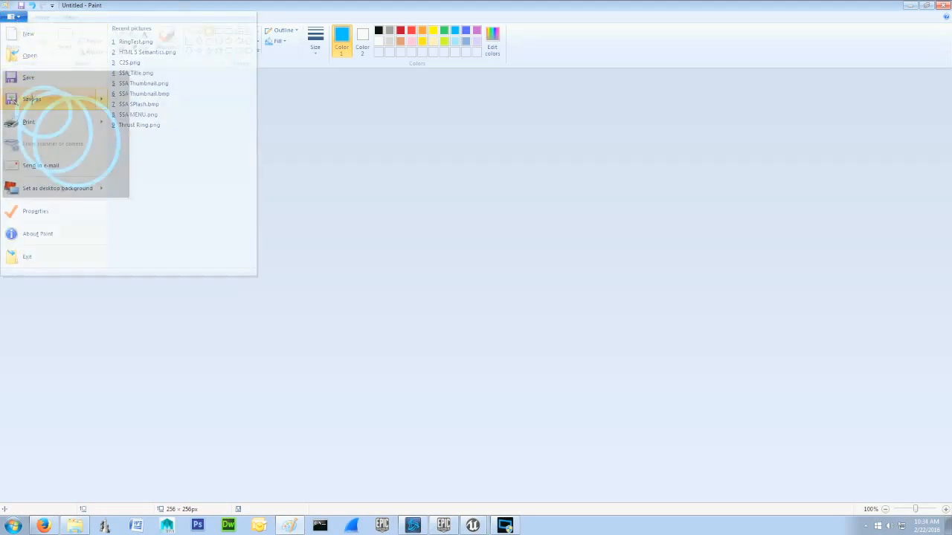
click(31, 98)
text(R)
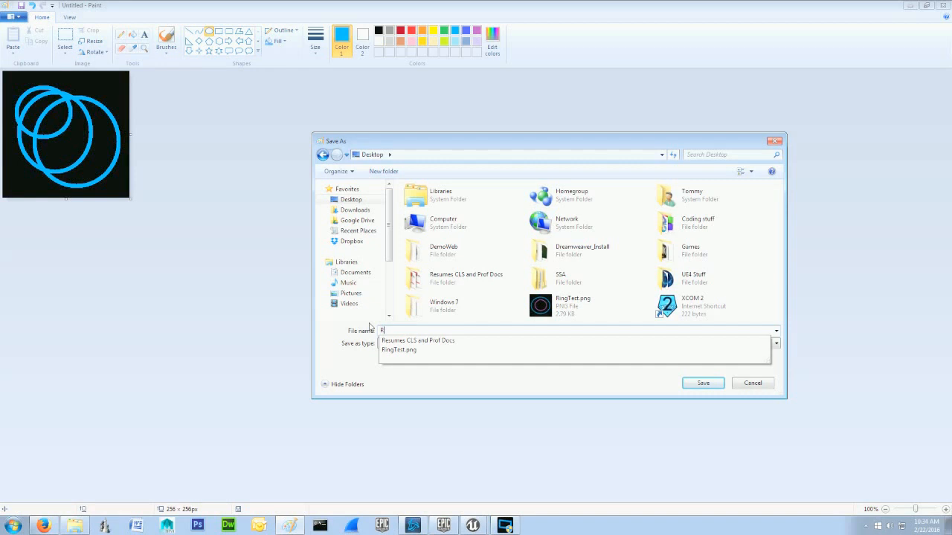
click(702, 383)
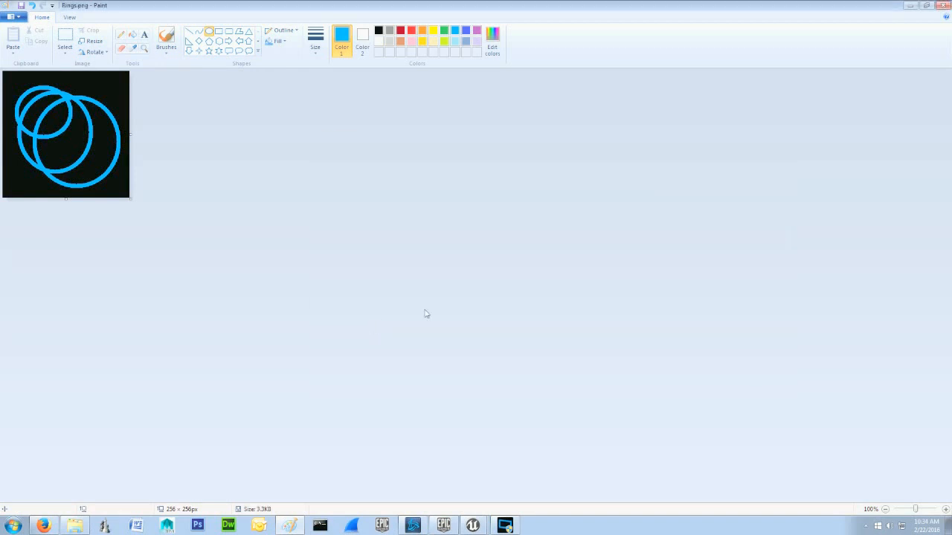
mouse_move(520, 511)
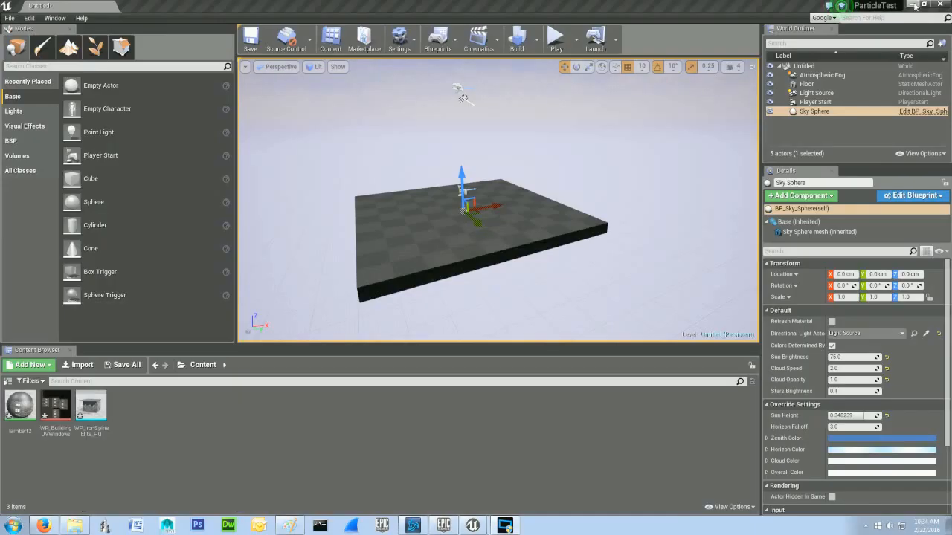
mouse_move(383, 475)
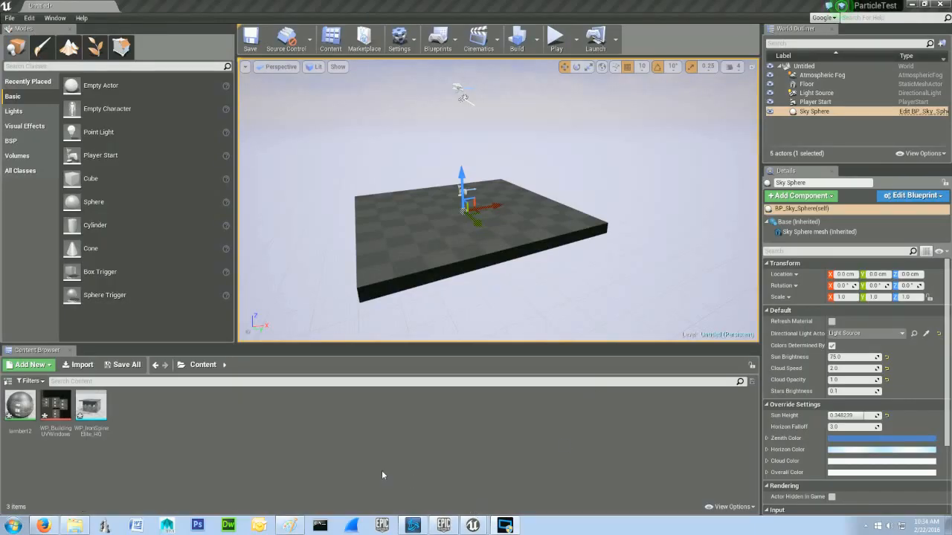
- Import Rings.png from the Desktop into /Game as the Rings texture
click(28, 364)
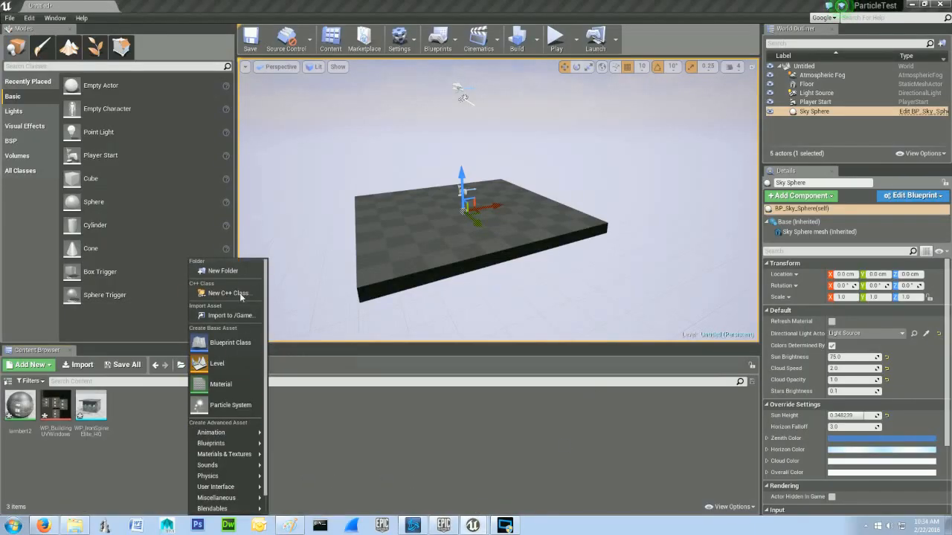
click(230, 315)
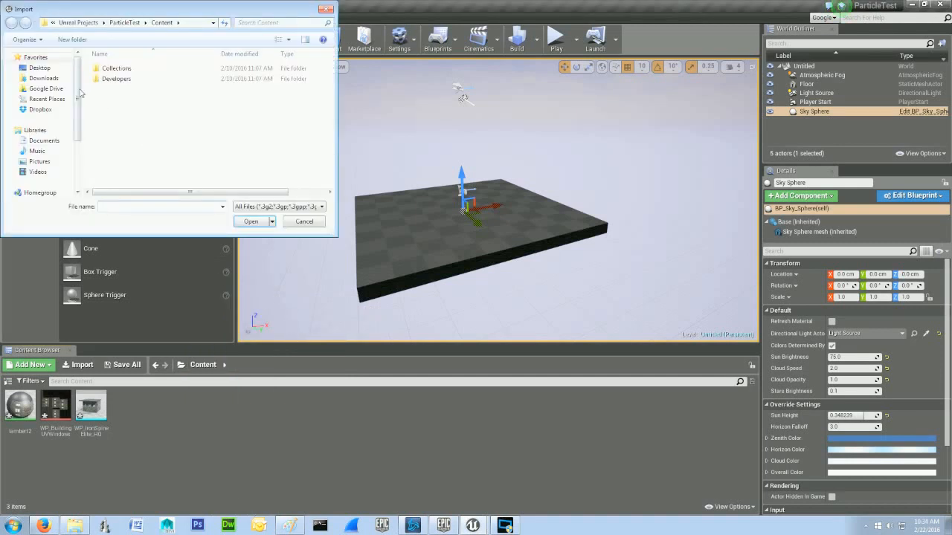
click(40, 67)
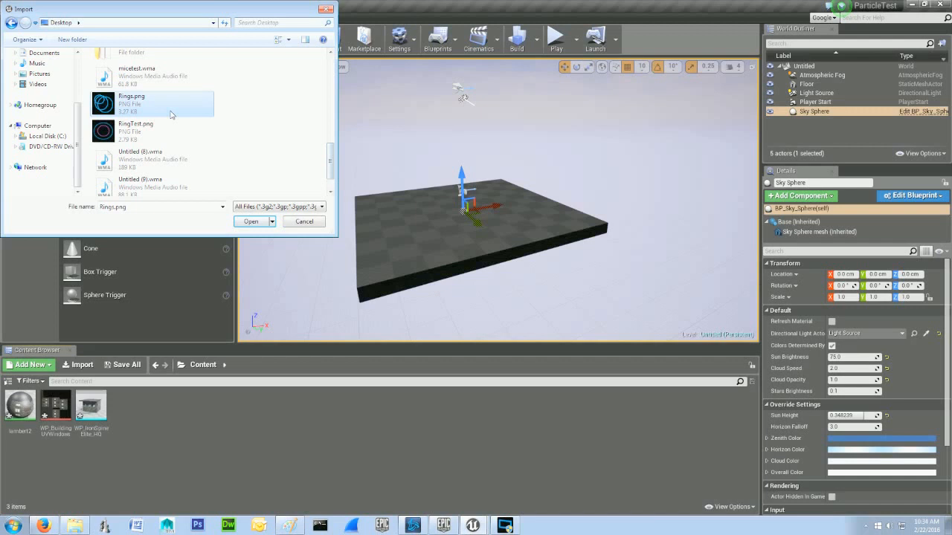
click(251, 221)
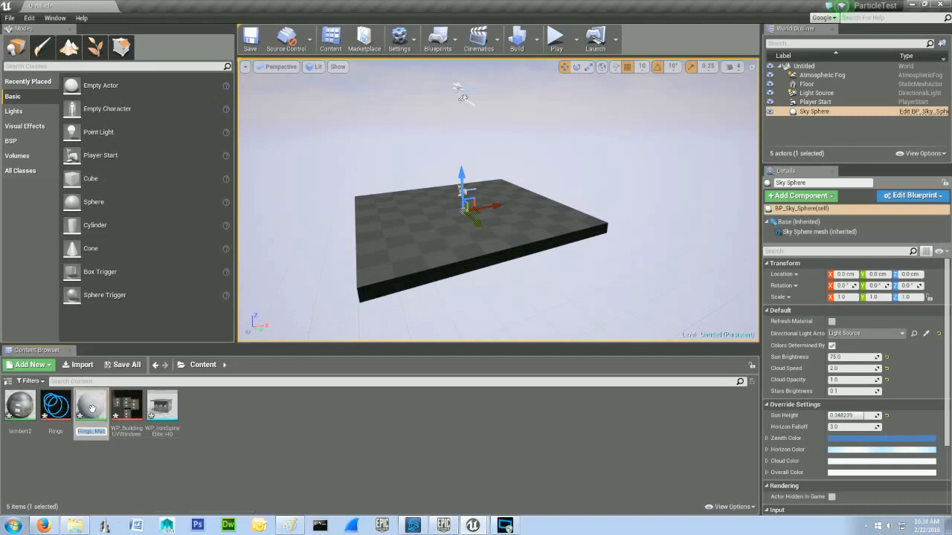
- Change Rings_Mat's blend mode from Opaque to Additive
double_click(91, 405)
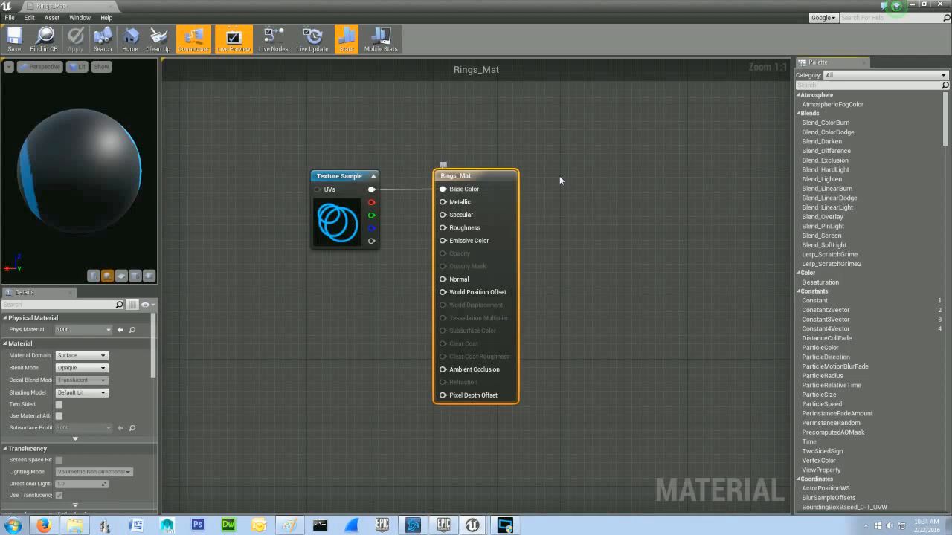
mouse_move(489, 178)
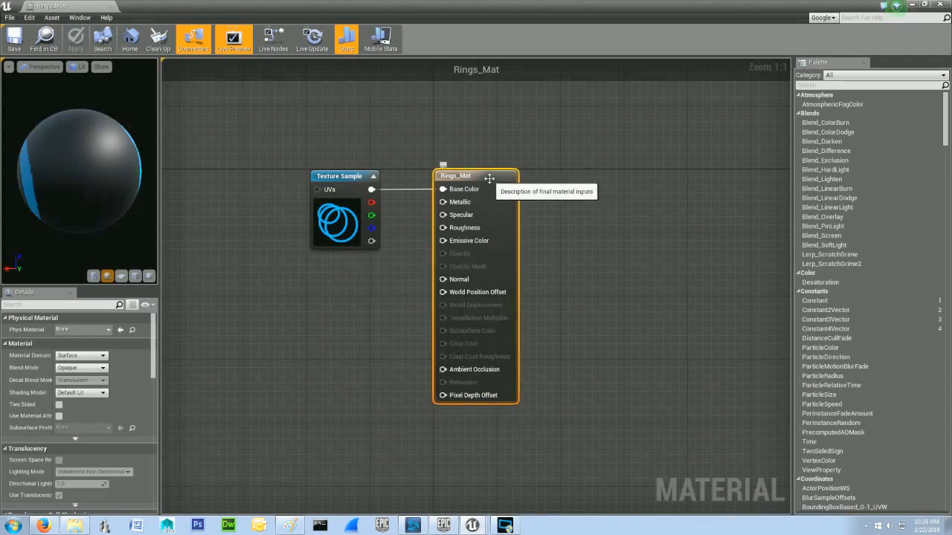
mouse_move(166, 330)
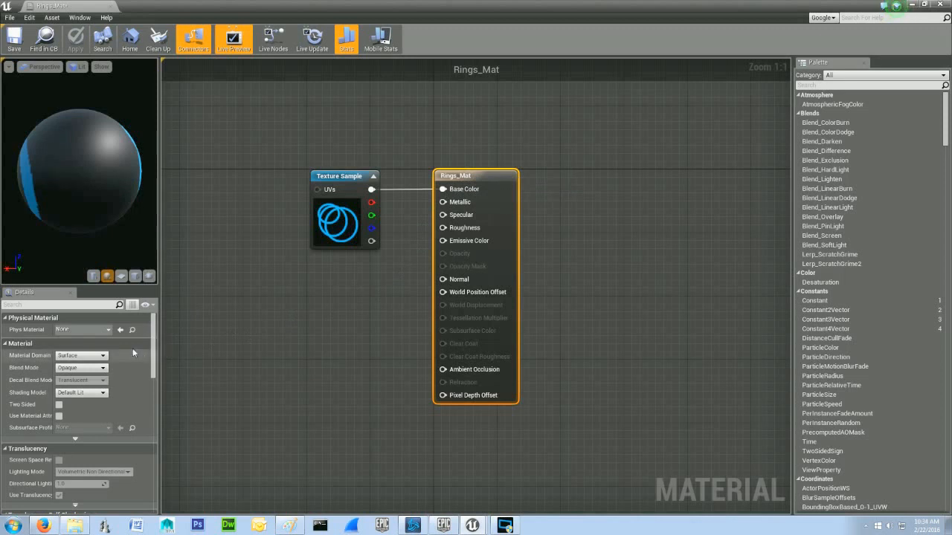
mouse_move(104, 368)
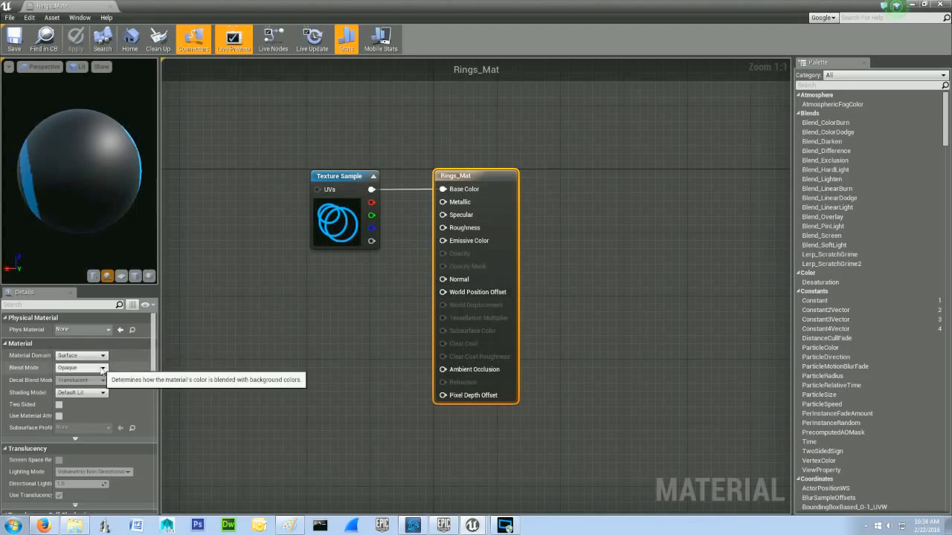
click(102, 368)
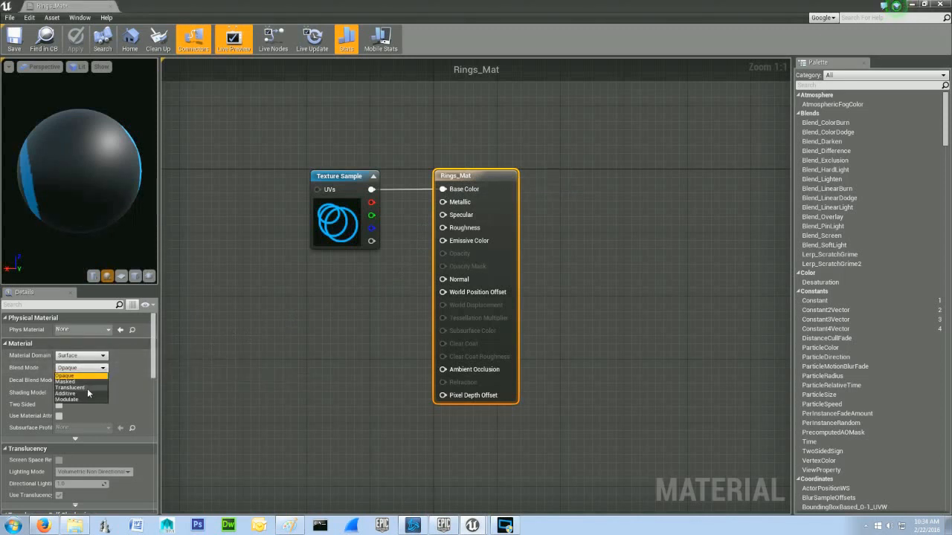
click(67, 394)
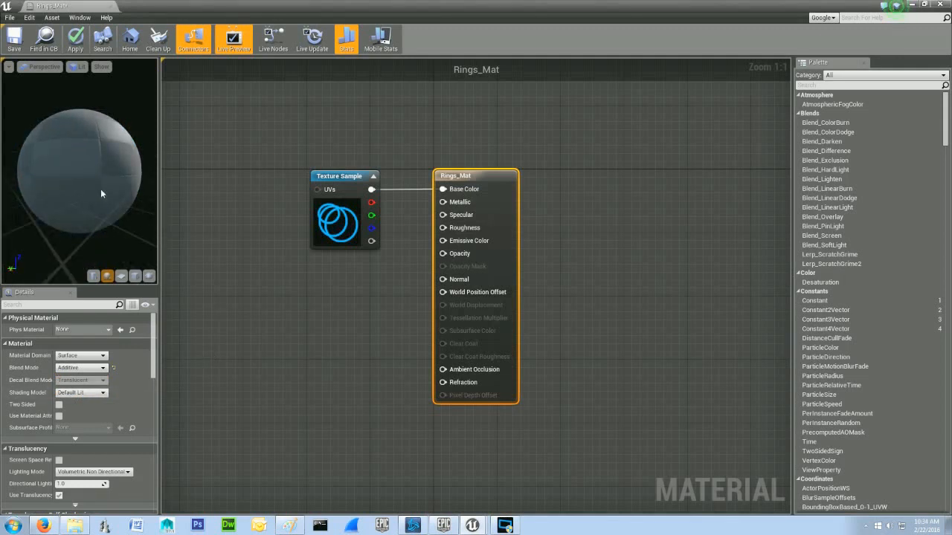
mouse_move(103, 177)
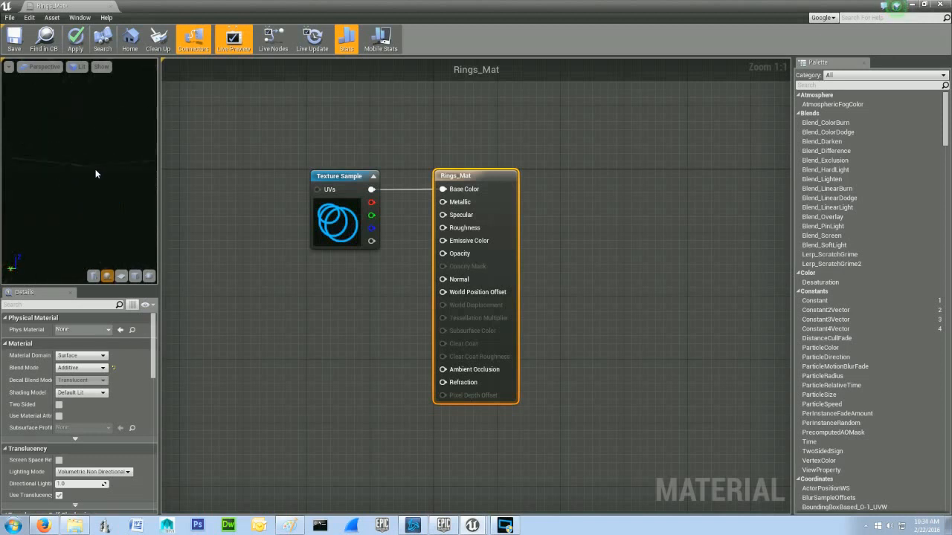
mouse_move(15, 39)
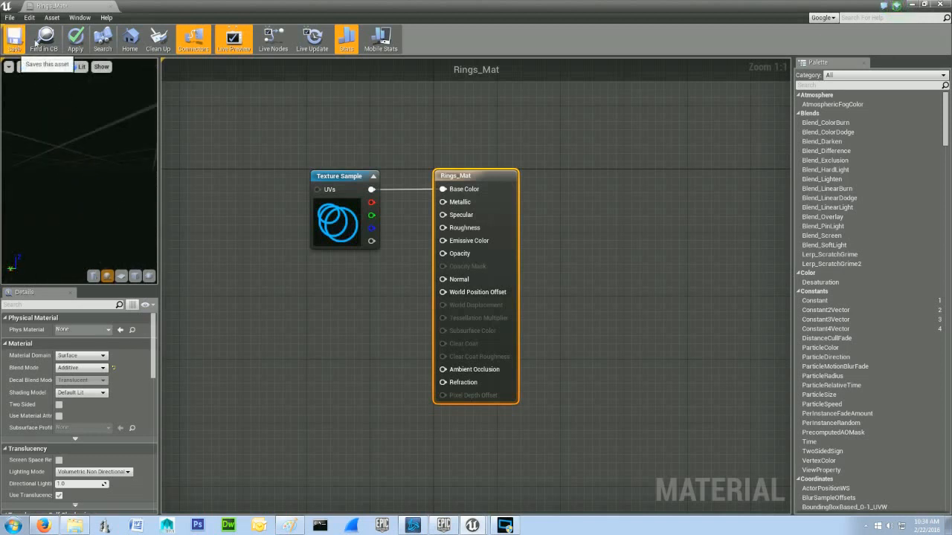
- Save the Additive Rings_Mat material
click(14, 38)
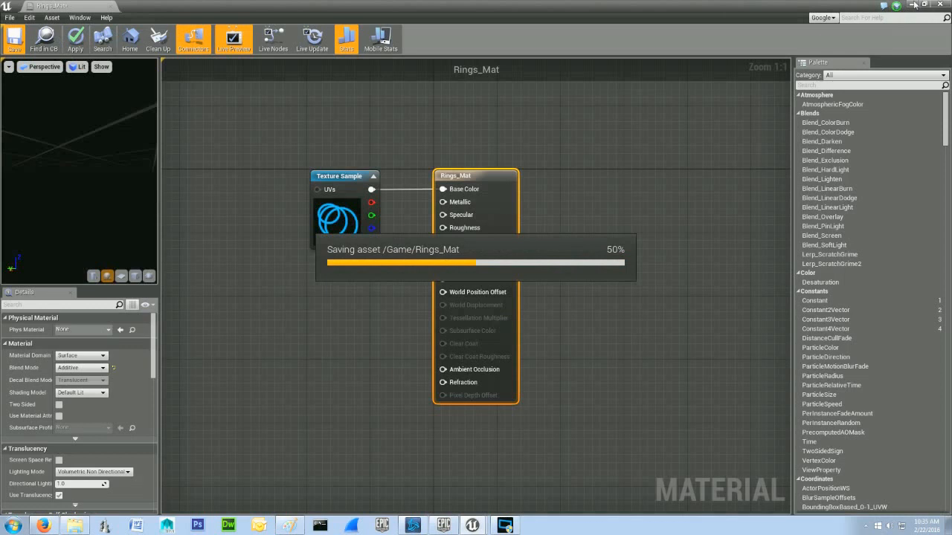
mouse_move(913, 6)
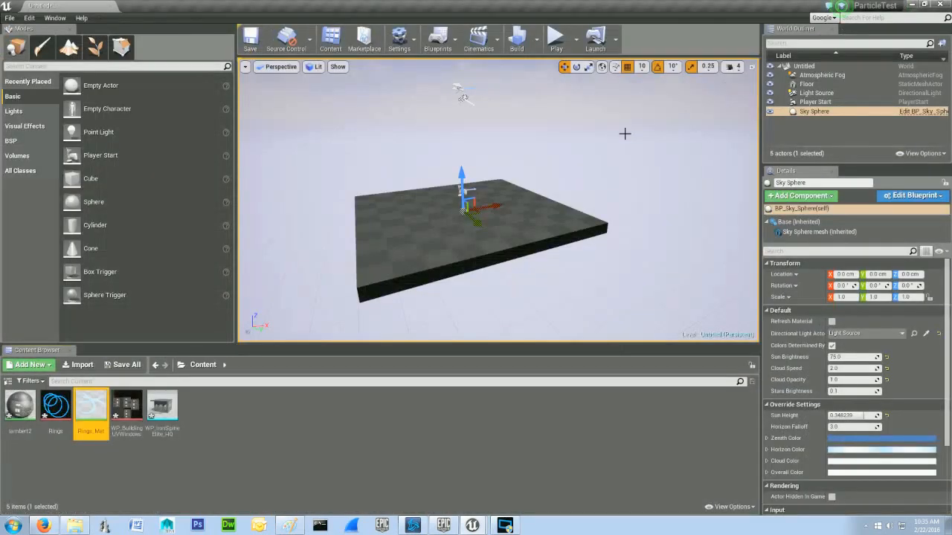
mouse_move(91, 405)
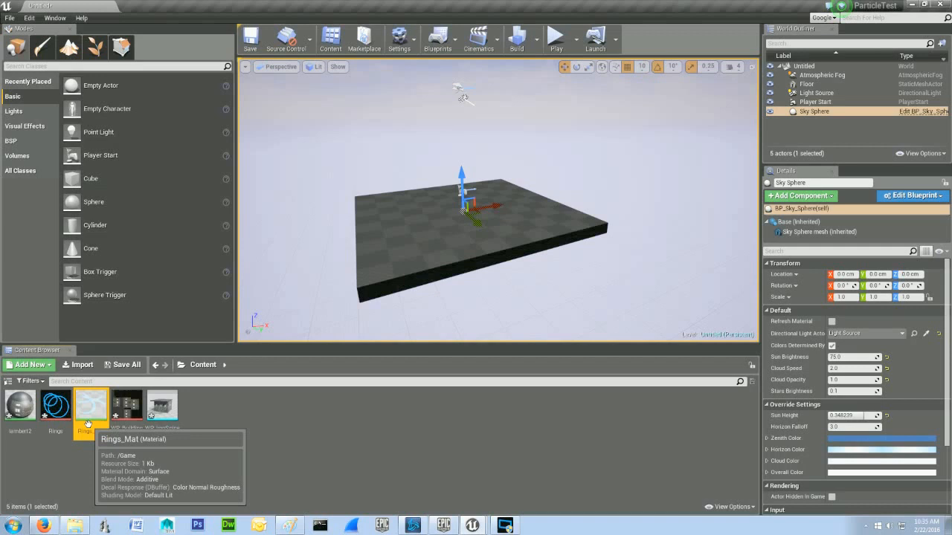
- Create the Rings_particle particle system and open it in Cascade
click(29, 364)
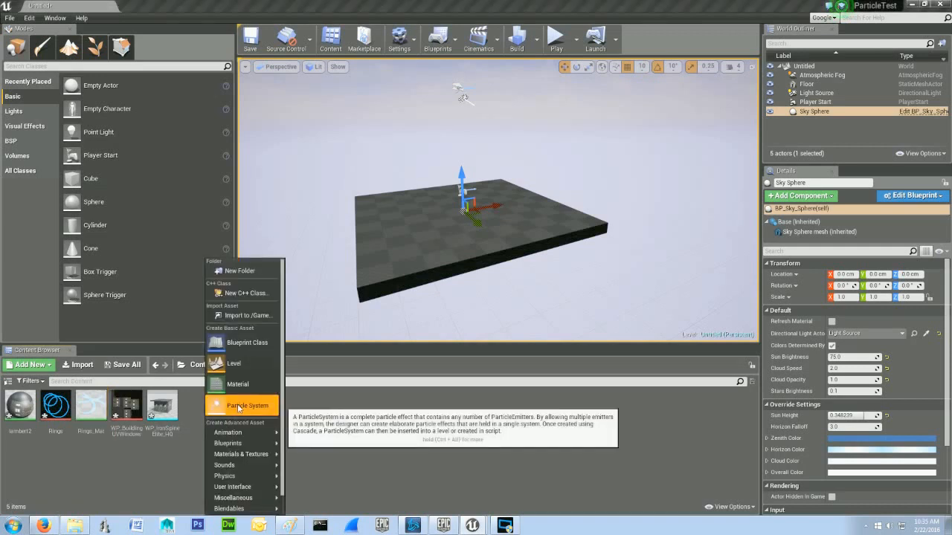
click(240, 406)
text(ngs_sparkle)
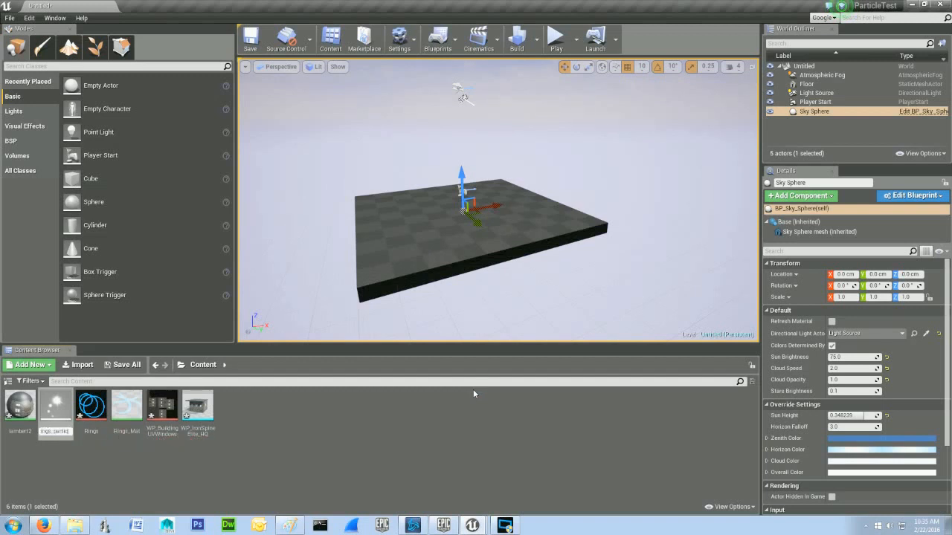
mouse_move(126, 405)
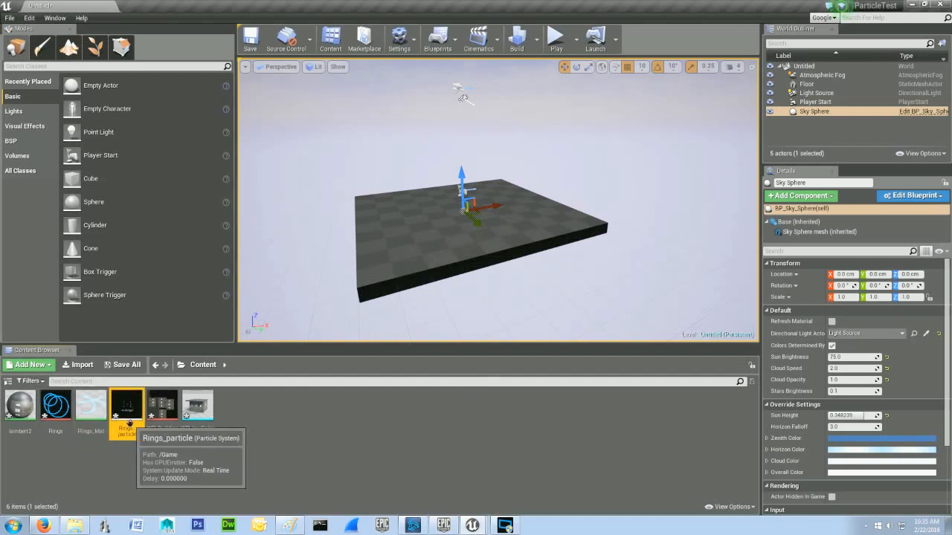
double_click(126, 405)
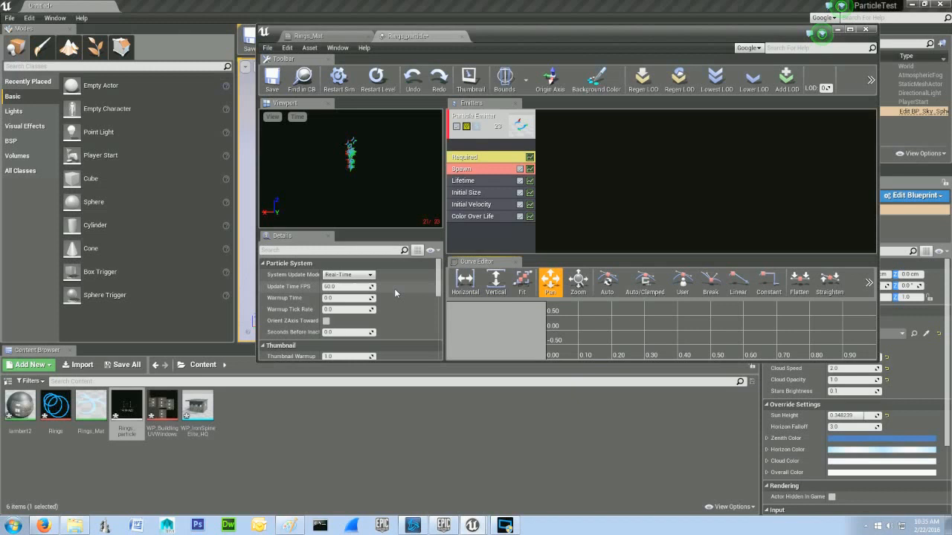
mouse_move(502, 194)
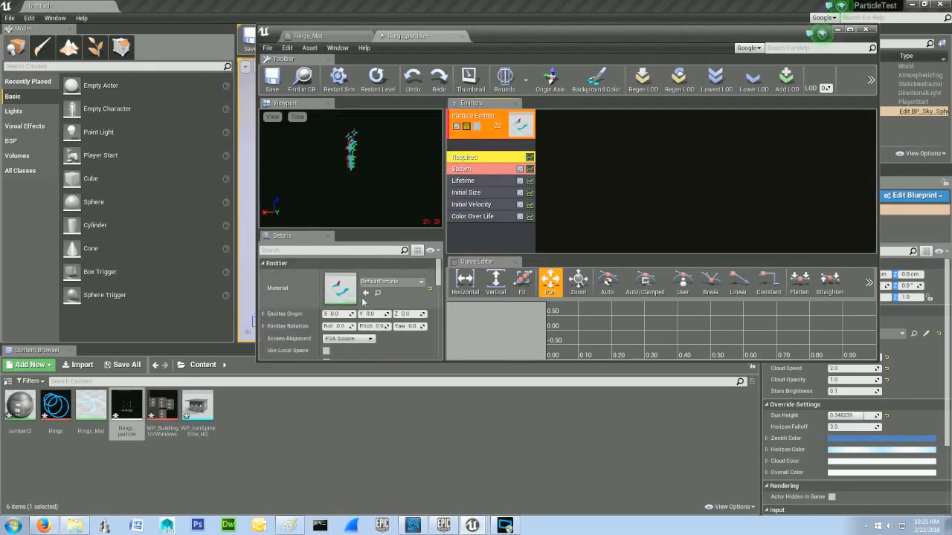
- Assign Rings_Mat to the emitter's material and maximize the Cascade window
click(419, 282)
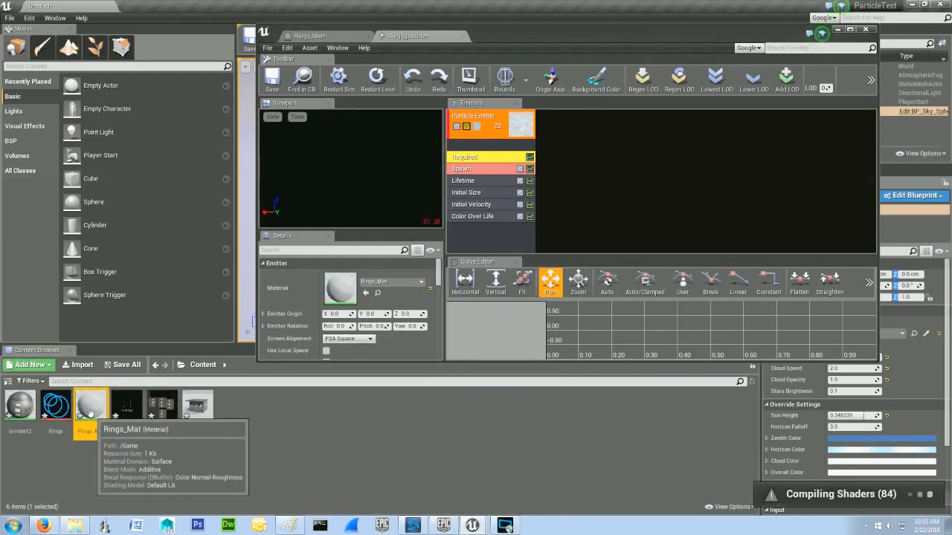
mouse_move(549, 306)
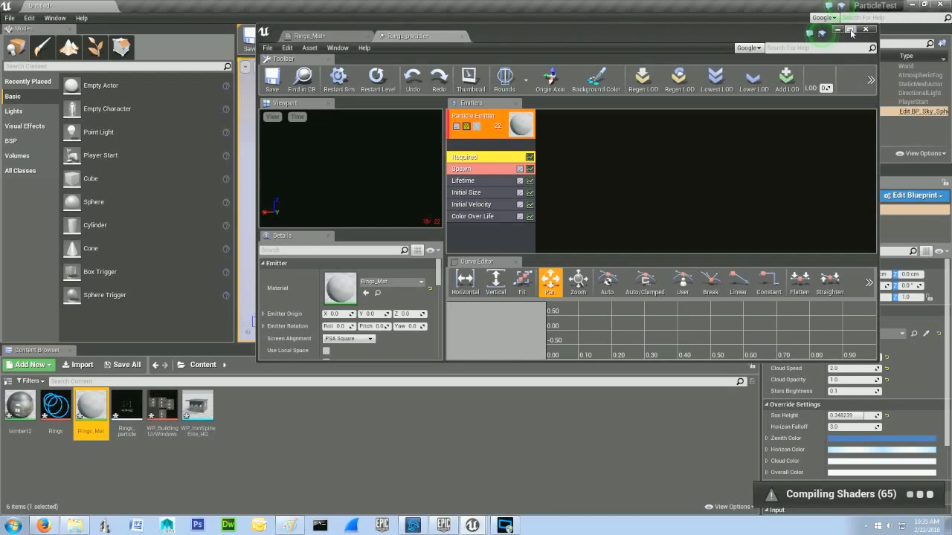
click(850, 29)
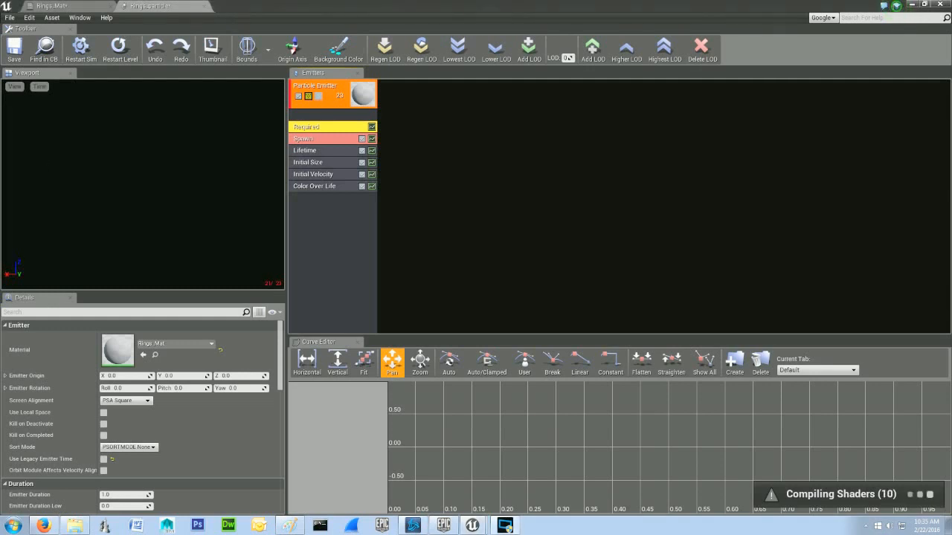
- Select the Particle Emitter header to view its particle properties
click(315, 84)
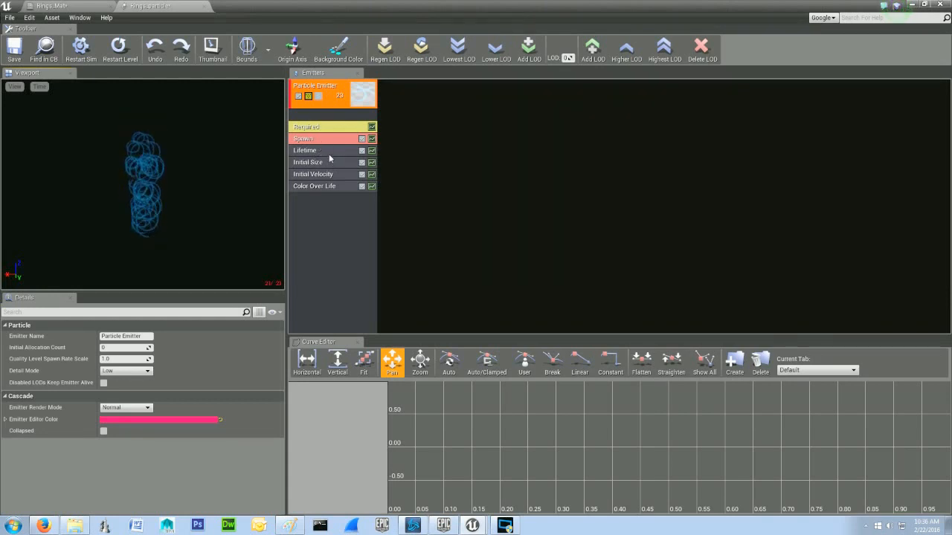
- Expand Initial Velocity's Start Velocity distribution and select the Max X value for editing
click(312, 174)
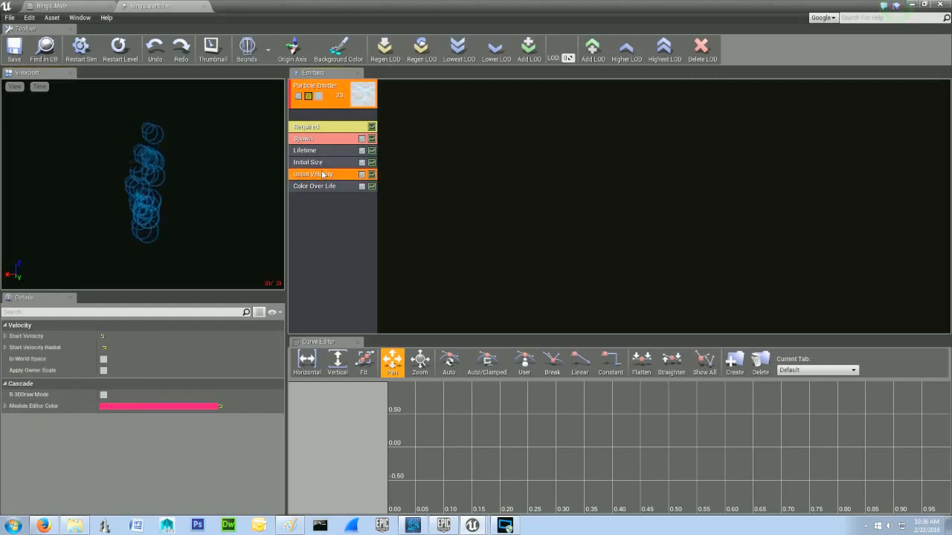
click(6, 336)
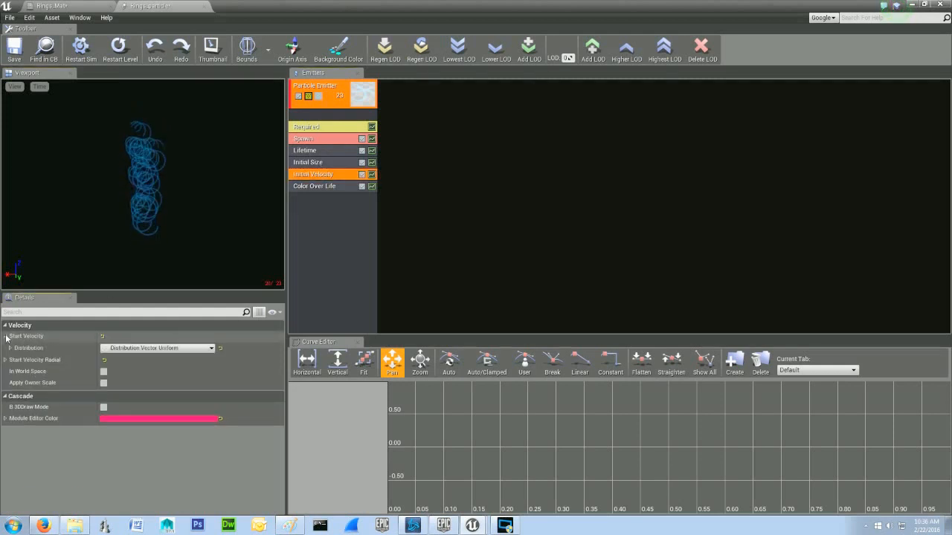
click(6, 336)
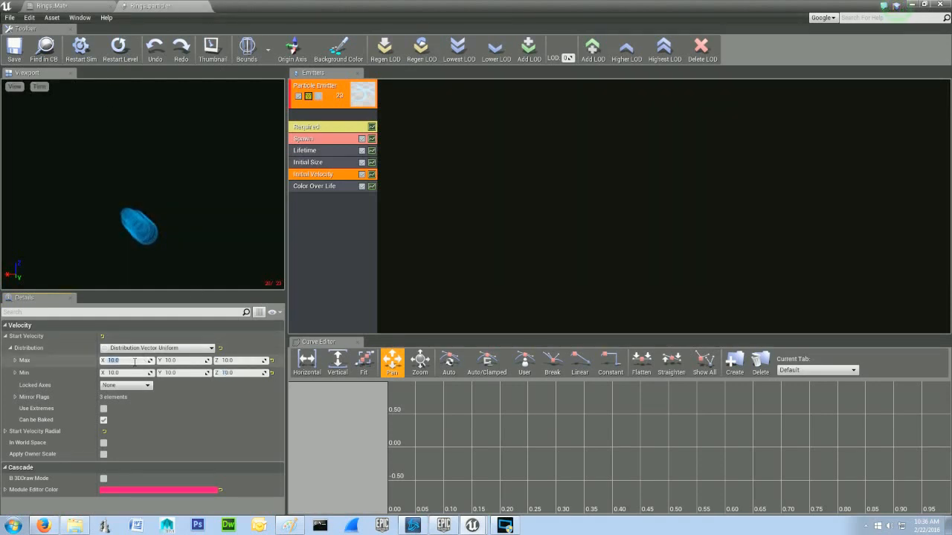
triple_click(119, 360)
text(100)
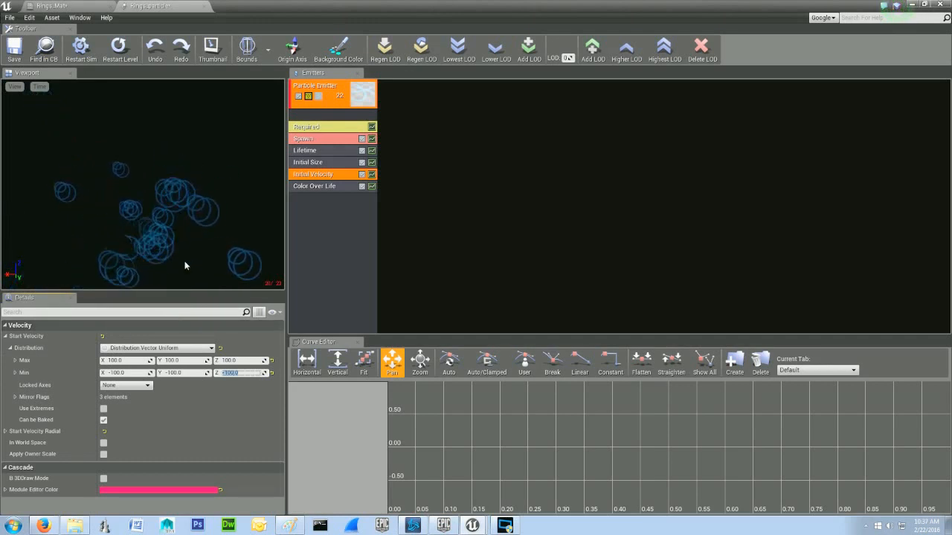
mouse_move(180, 254)
text(0)
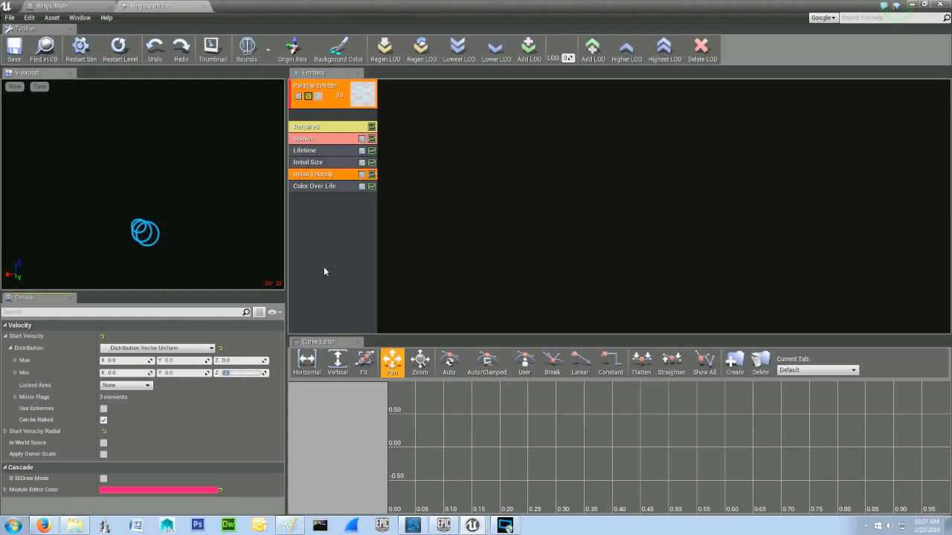
mouse_move(290, 269)
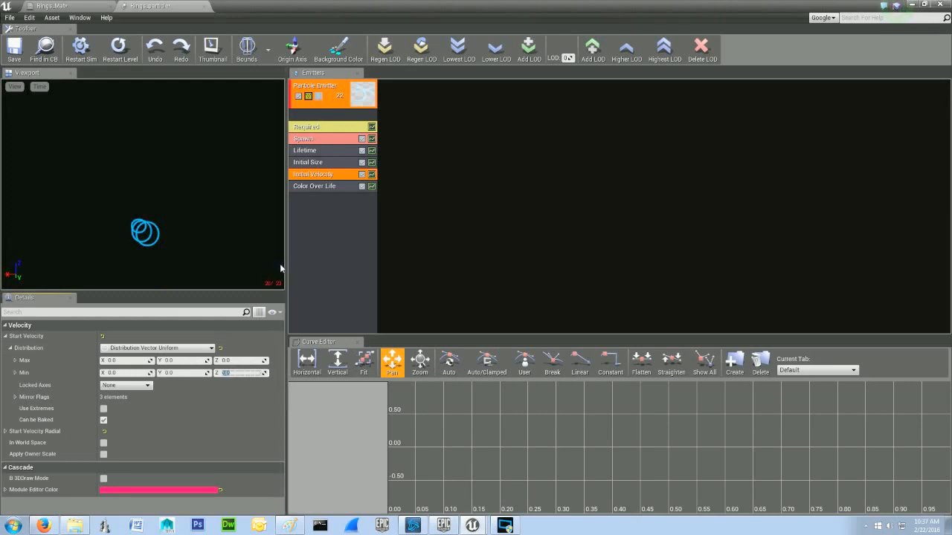
mouse_move(137, 249)
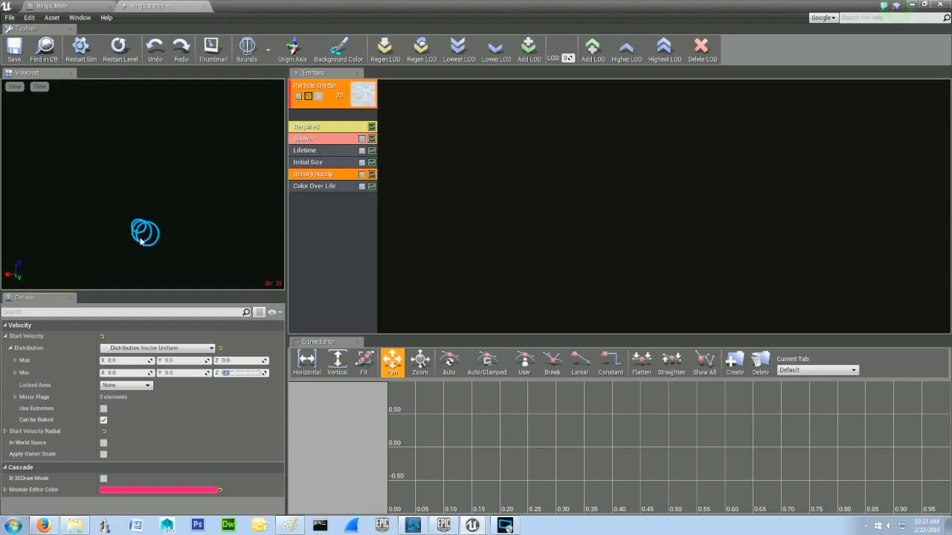
mouse_move(371, 108)
text(-10)
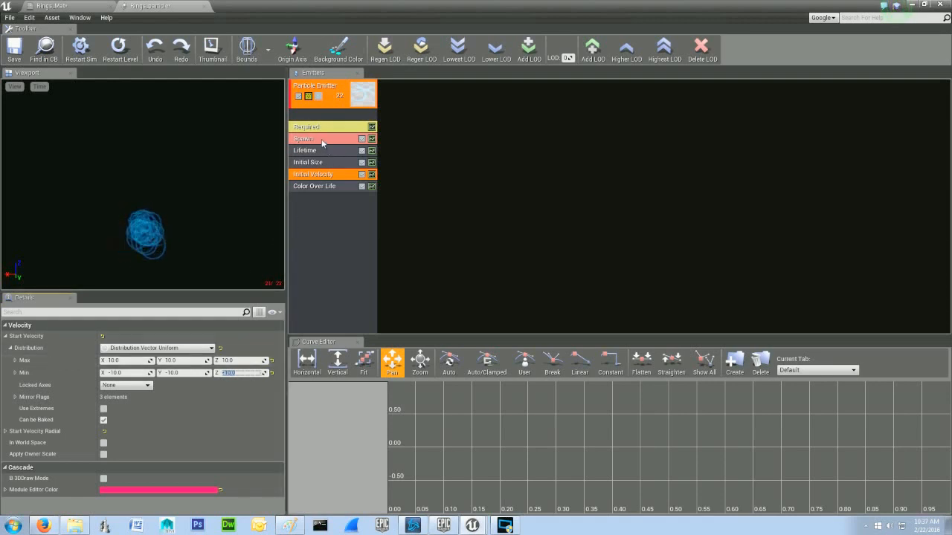
- Expand the Spawn module's Rate settings to reach the constant spawn value
click(312, 140)
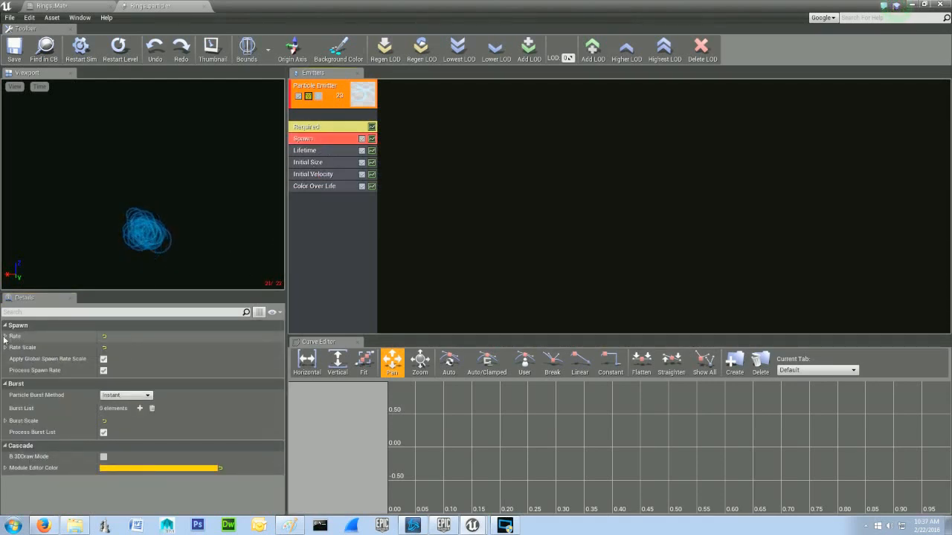
click(6, 336)
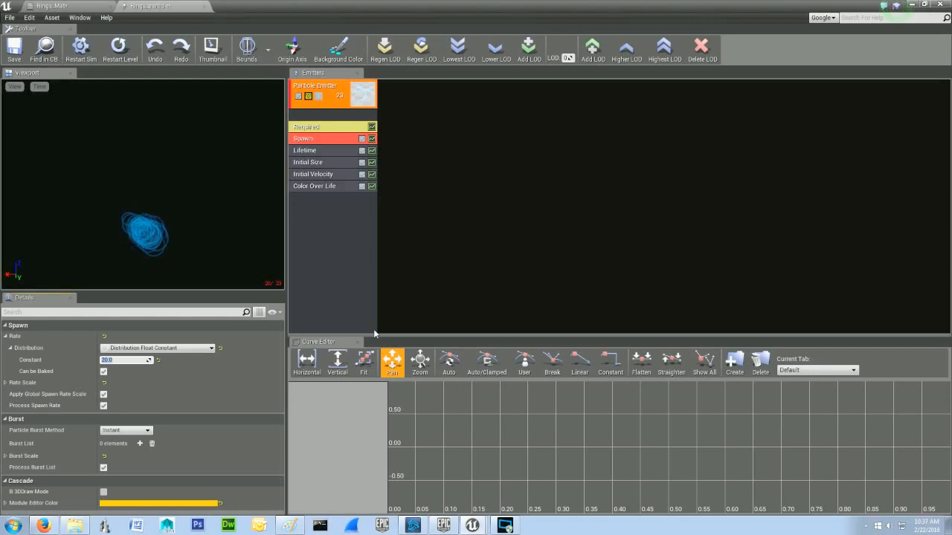
mouse_move(335, 320)
text(2000000)
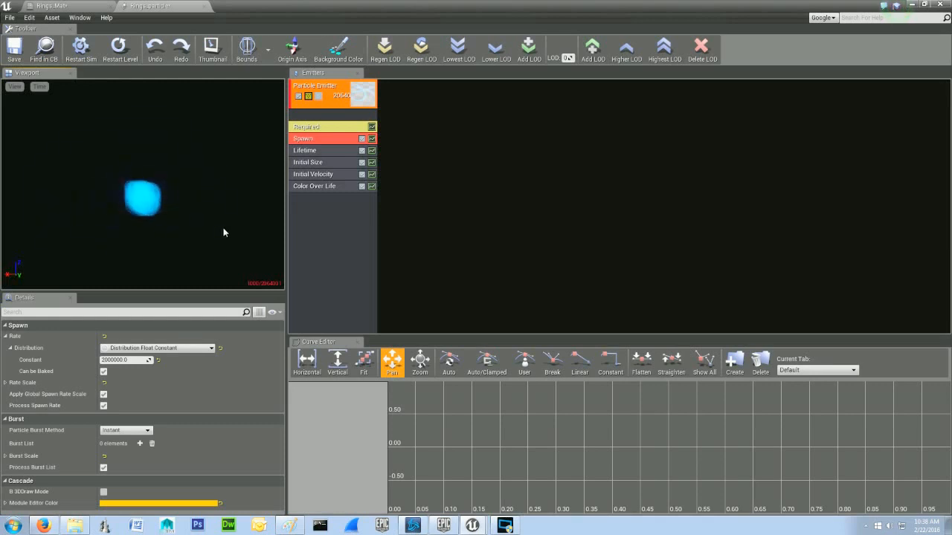
mouse_move(206, 218)
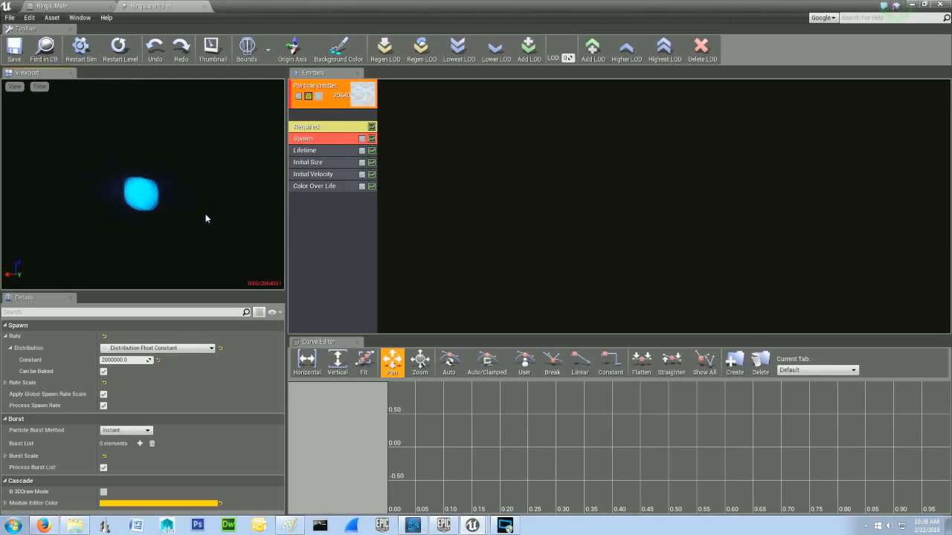
mouse_move(205, 213)
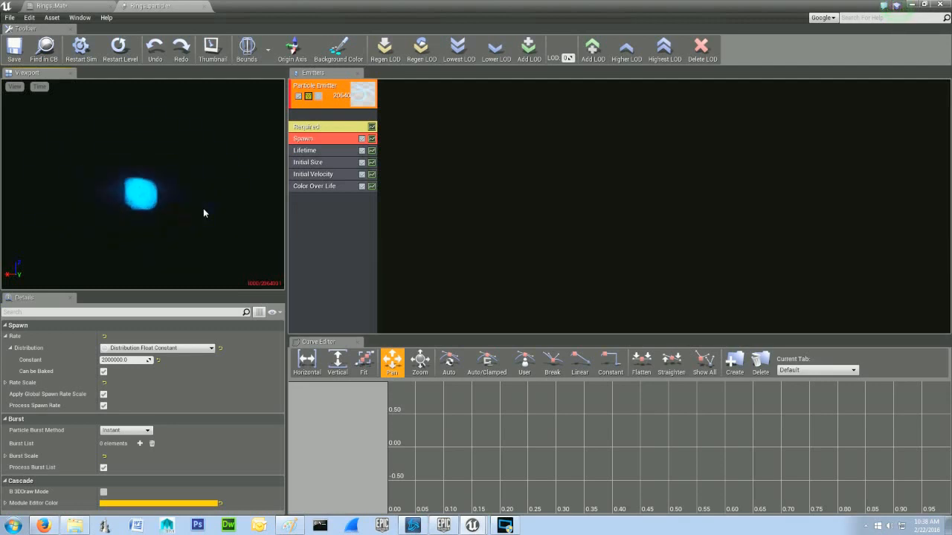
mouse_move(186, 238)
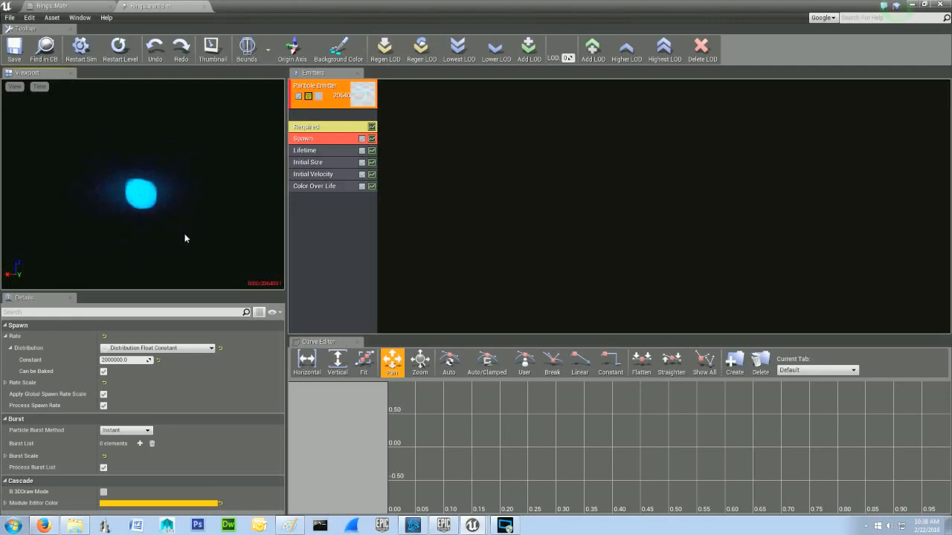